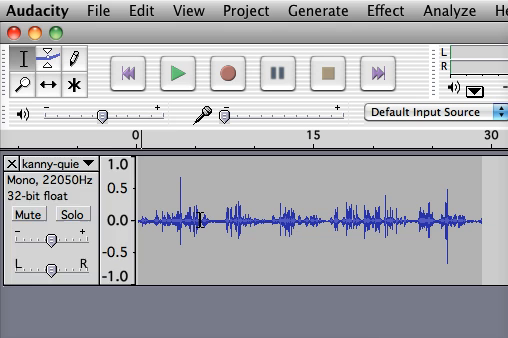
- Select the quiet 14–16 second stretch of the interview waveform
click(177, 72)
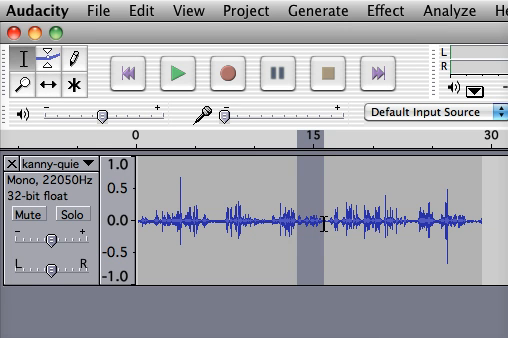
mouse_move(330, 232)
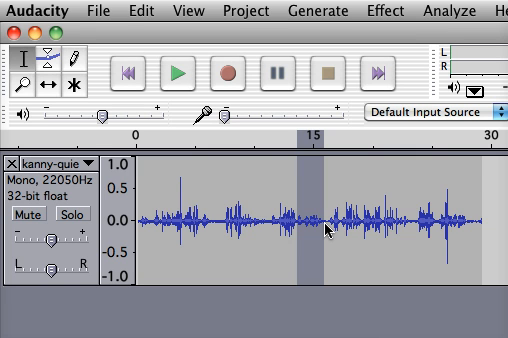
mouse_move(315, 228)
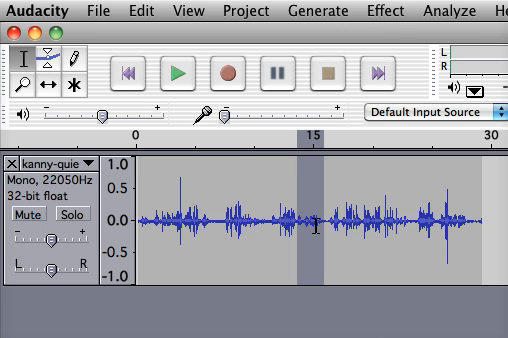
- Apply Amplify with 5.5 dB of boost to the selected 14–16 s stretch
click(371, 11)
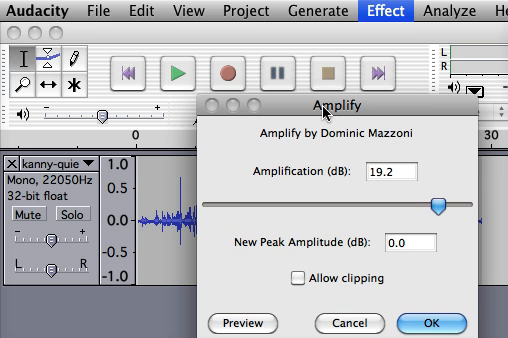
mouse_move(438, 172)
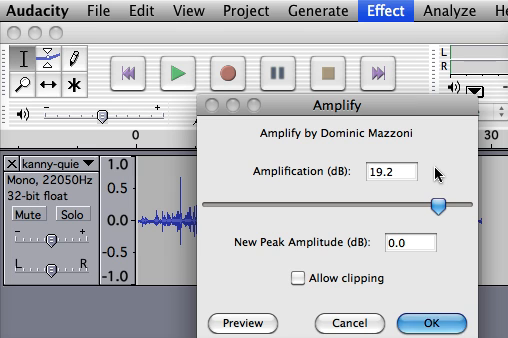
click(395, 171)
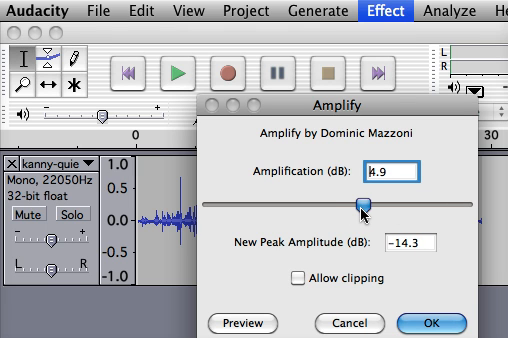
drag(355, 204, 363, 204)
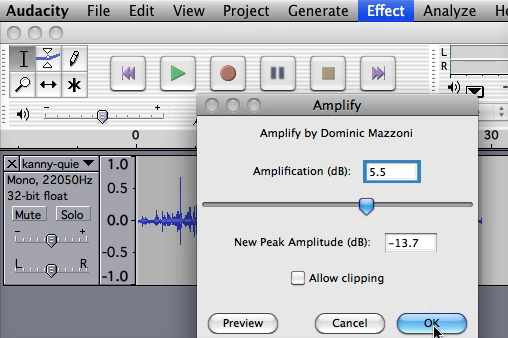
click(436, 322)
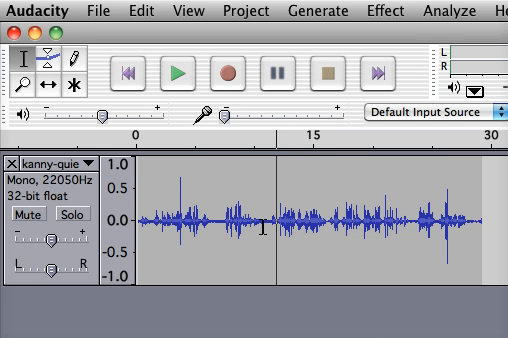
- Click the waveform near 12 seconds to deselect and place the playhead
click(178, 71)
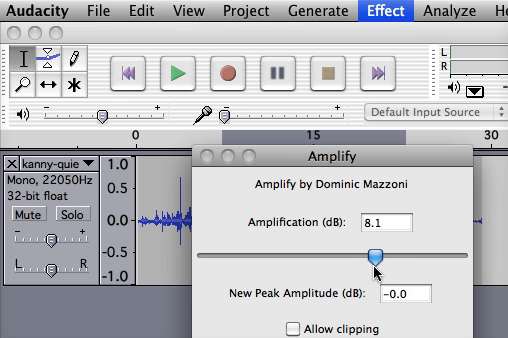
- Amplify the 7–23 s passage by 5.1 dB and play back the result
drag(372, 255, 384, 255)
text(5.1)
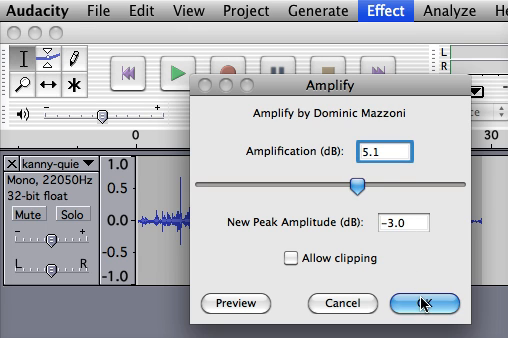
click(421, 303)
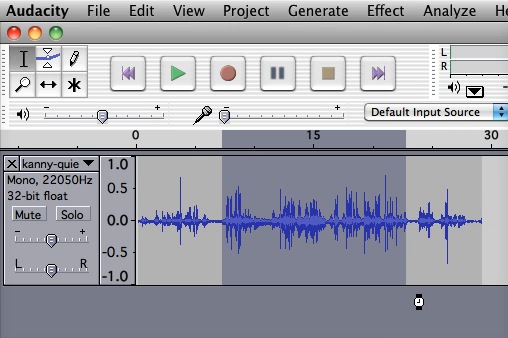
mouse_move(213, 240)
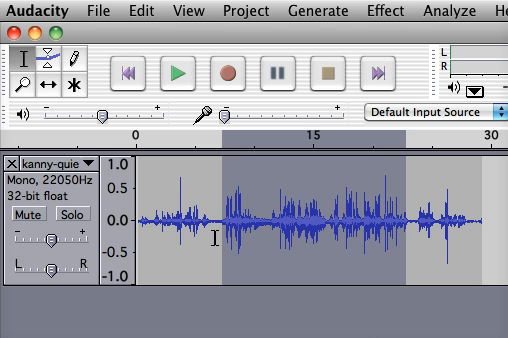
click(180, 75)
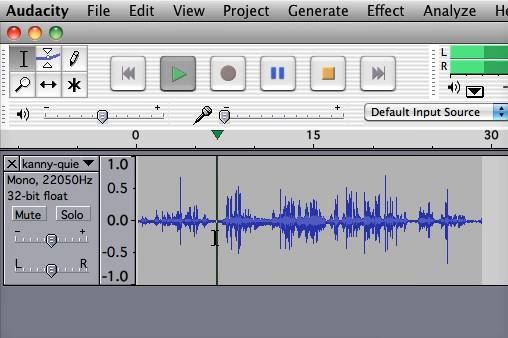